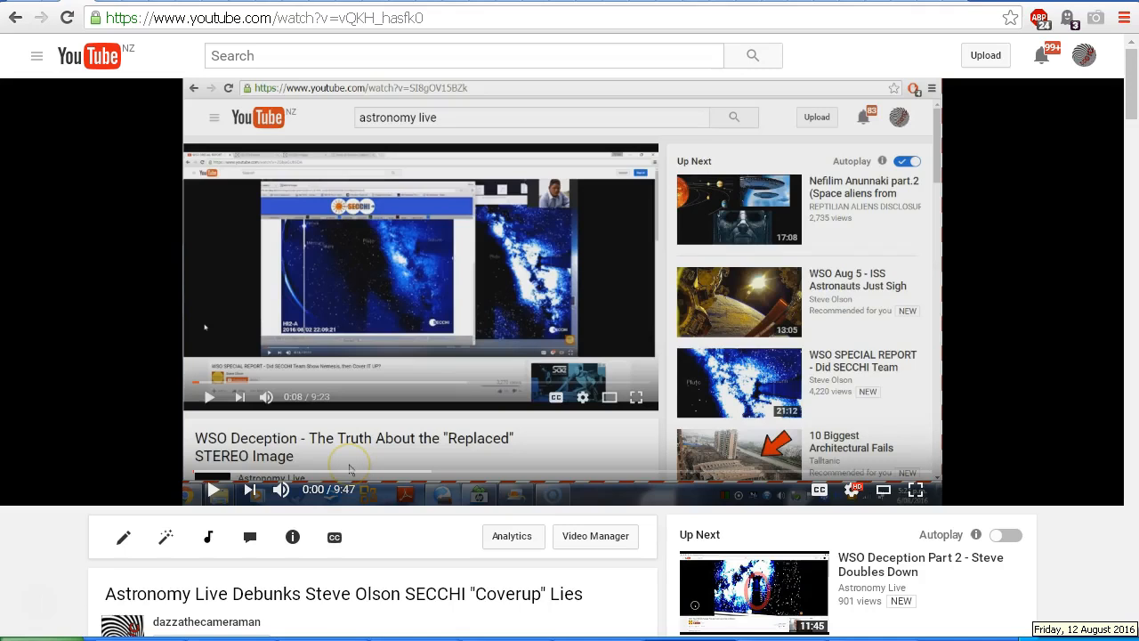
{"action": "mouse_move", "coordinate": [1103, 596]}
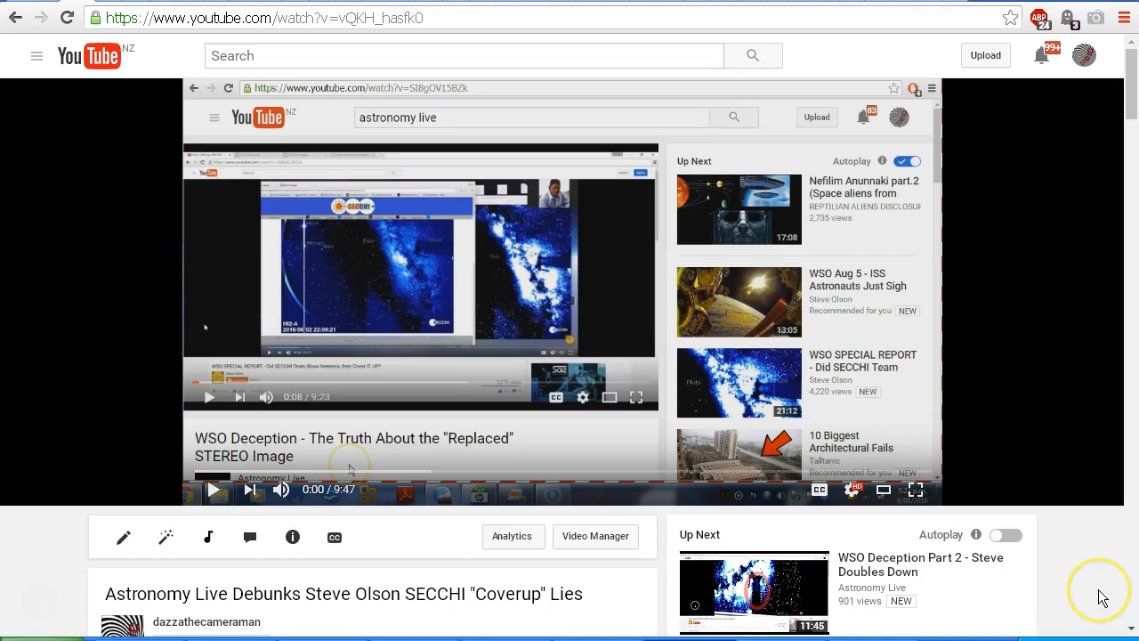
{"action": "mouse_move", "coordinate": [1102, 596]}
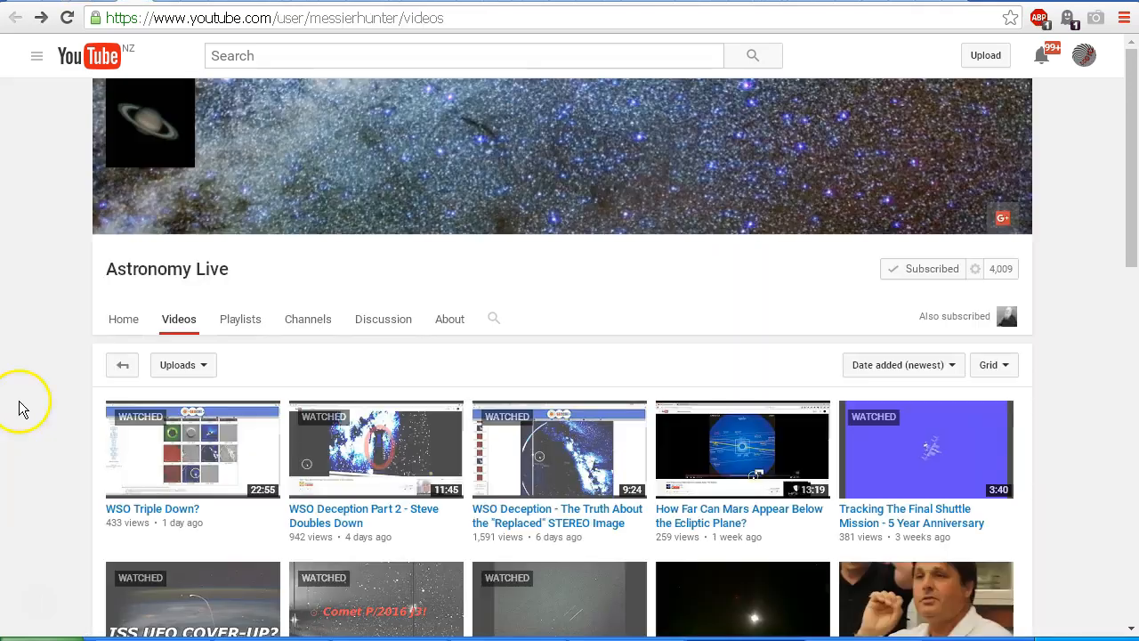
{"action": "mouse_move", "coordinate": [21, 403]}
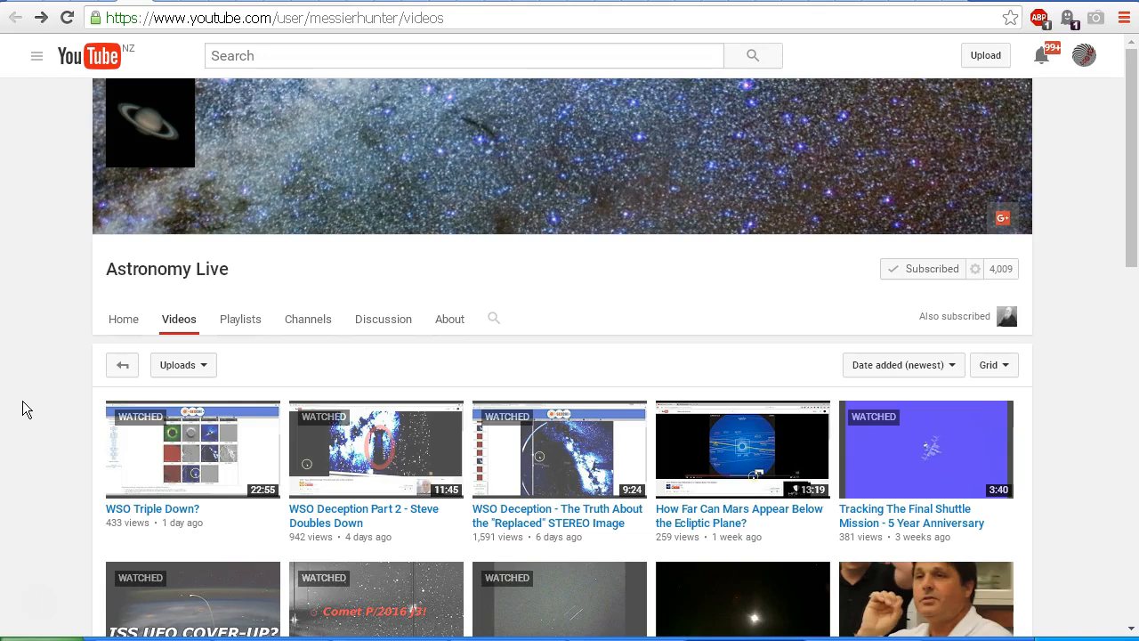
{"action": "mouse_move", "coordinate": [968, 248]}
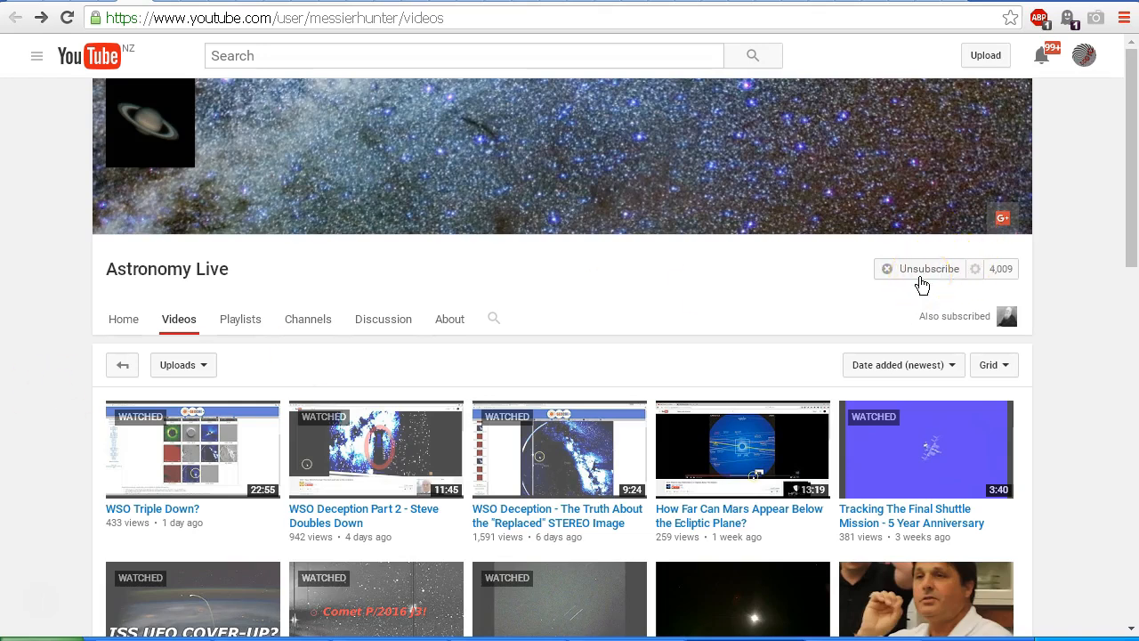
Step: Show the Astronomy Live channel's Videos tab with uploads listed newest first
{"action": "left_click", "coordinate": [922, 267]}
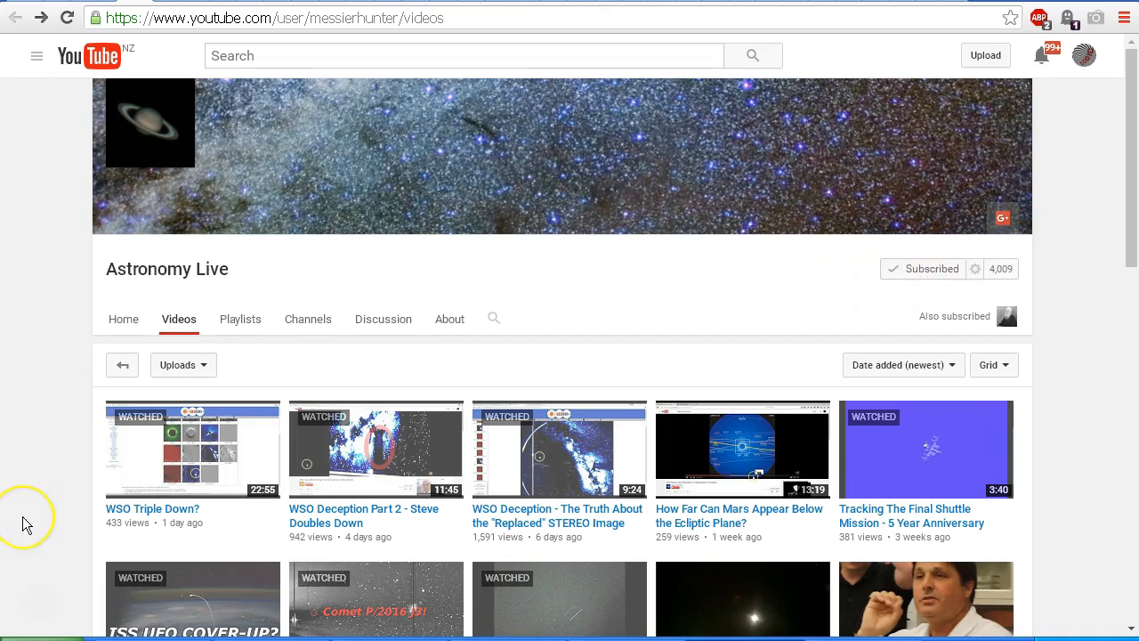
{"action": "mouse_move", "coordinate": [26, 523]}
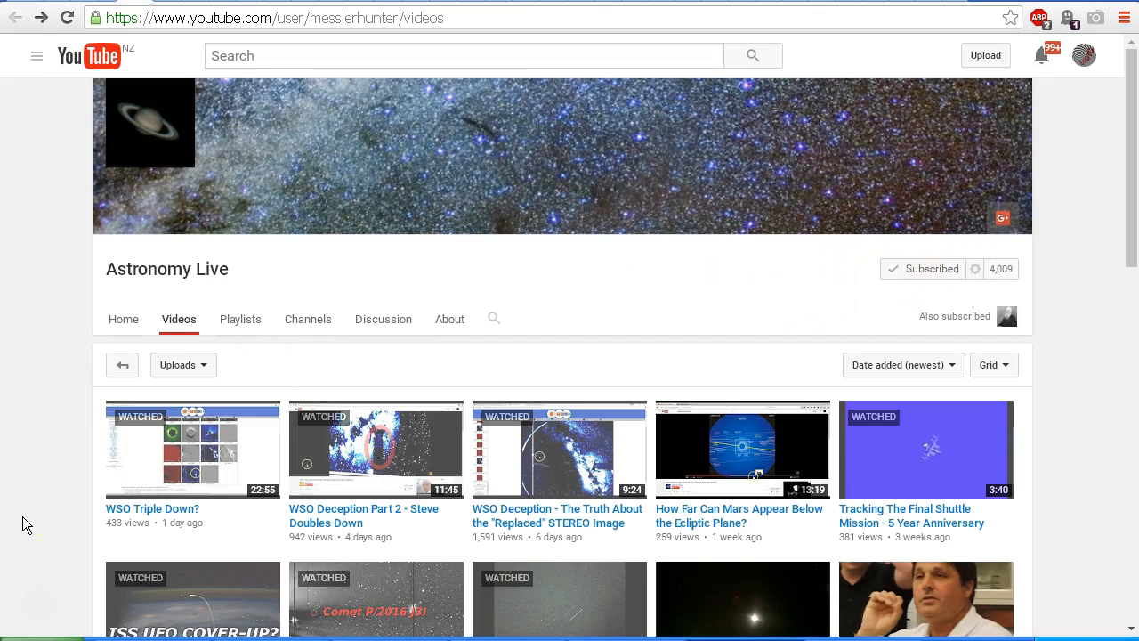